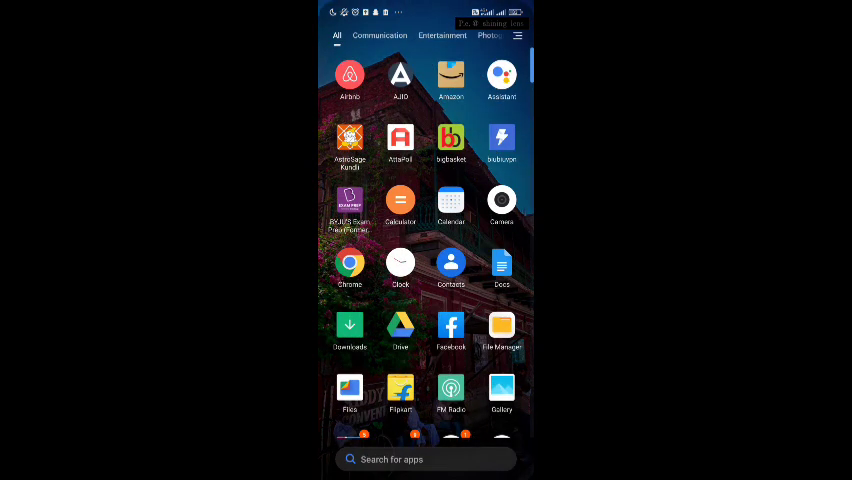
# Step: Launch Facebook and go to the Pages you manage via the menu
pyautogui.click(452, 332)
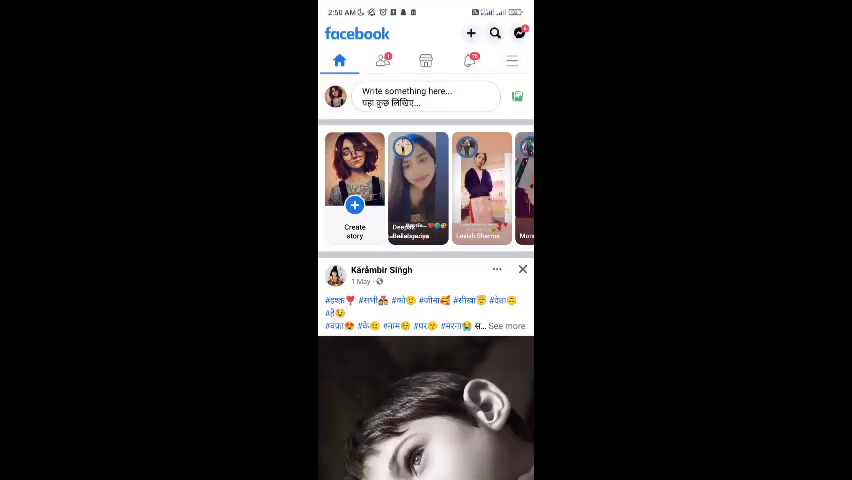
pyautogui.click(512, 60)
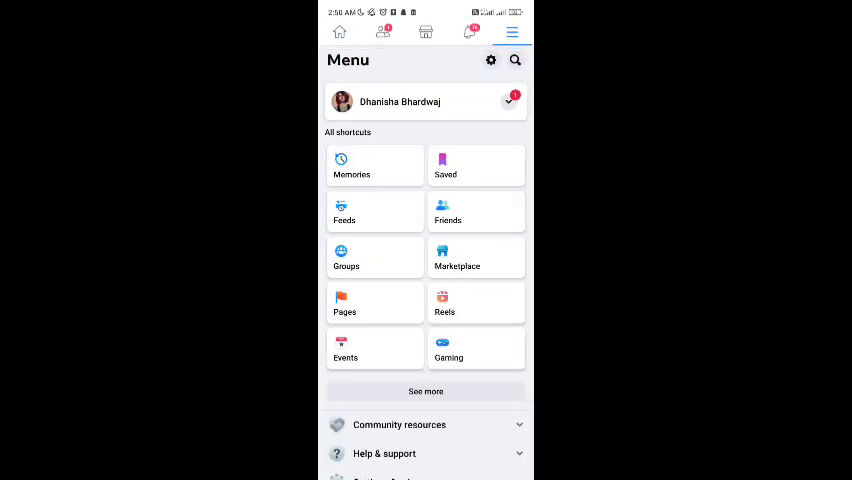
pyautogui.click(344, 304)
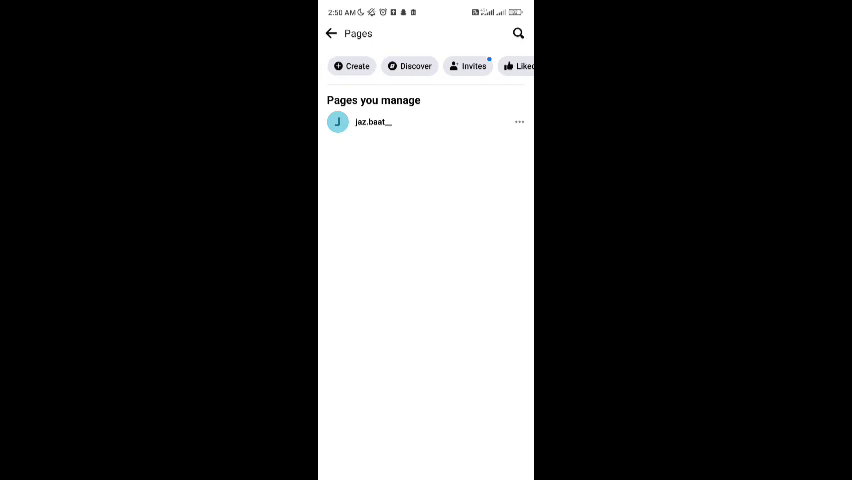
# Step: Begin creating a new Page named jaz.baat and continue to the category question
pyautogui.click(352, 66)
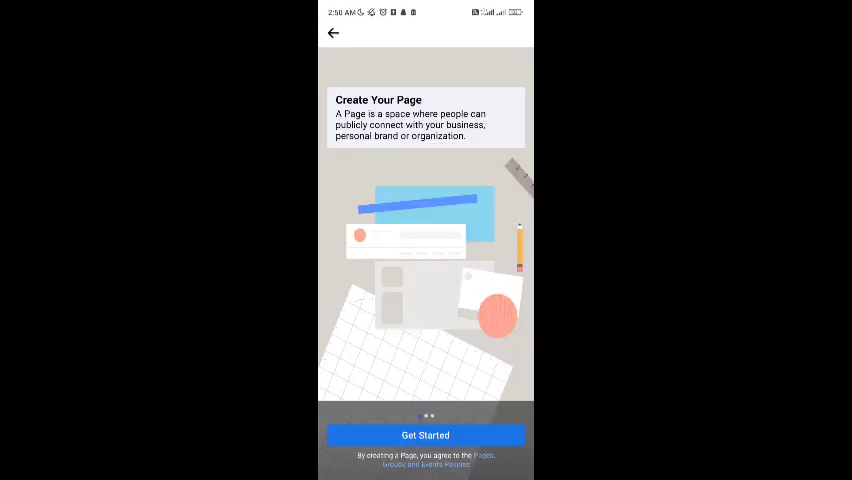
pyautogui.click(424, 436)
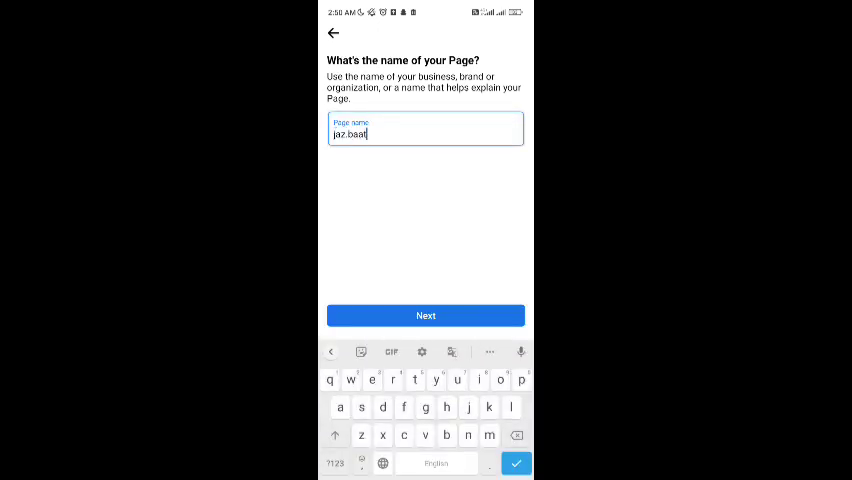
pyautogui.click(424, 316)
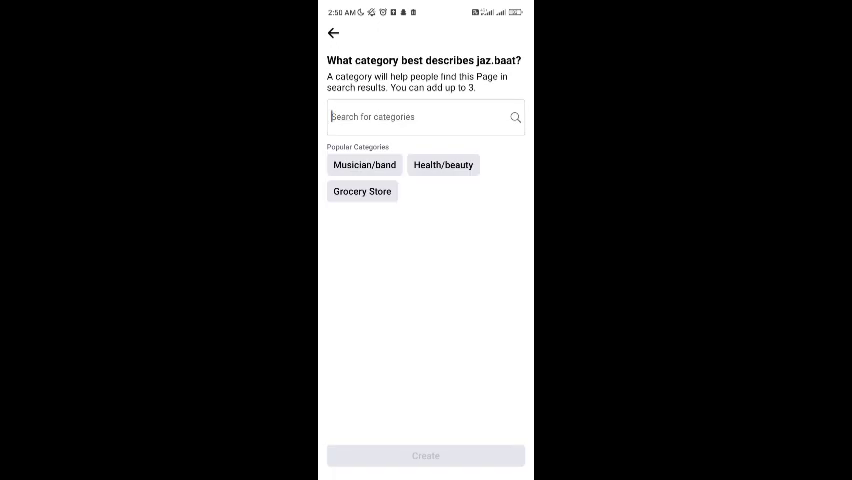
# Step: Search 'wr' and choose Writer as the Page category
pyautogui.write('writer')
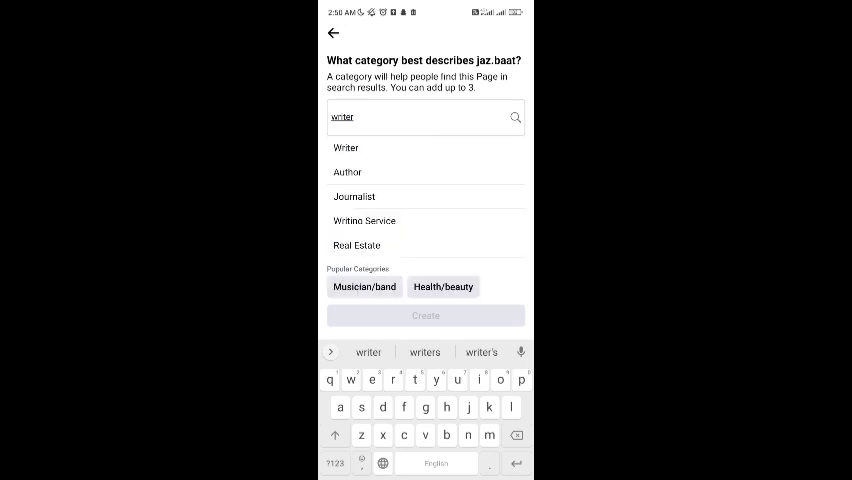
pyautogui.click(344, 148)
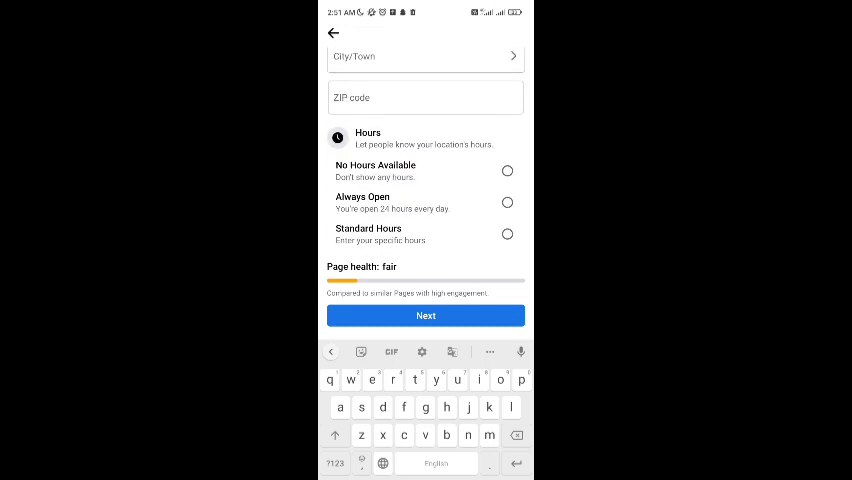
pyautogui.click(508, 202)
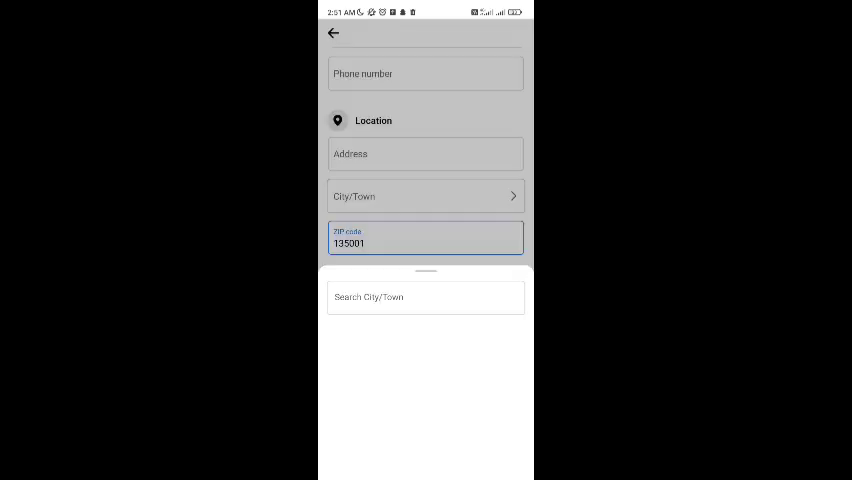
pyautogui.write('chand')
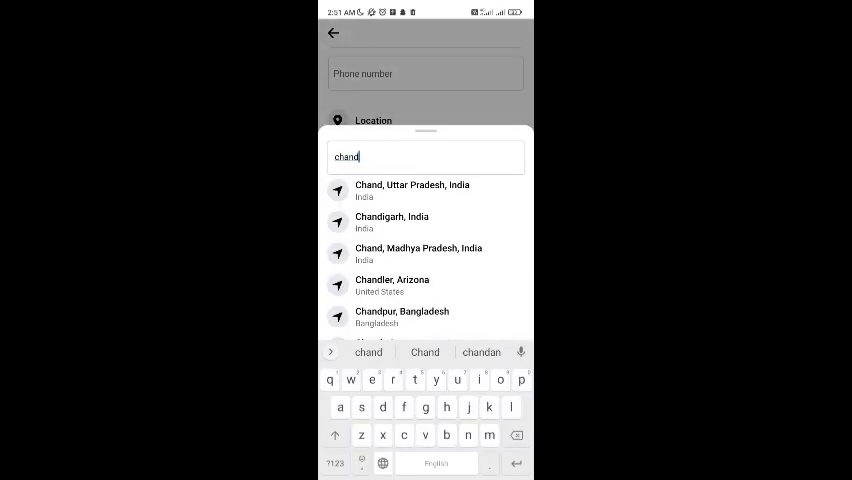
pyautogui.click(392, 220)
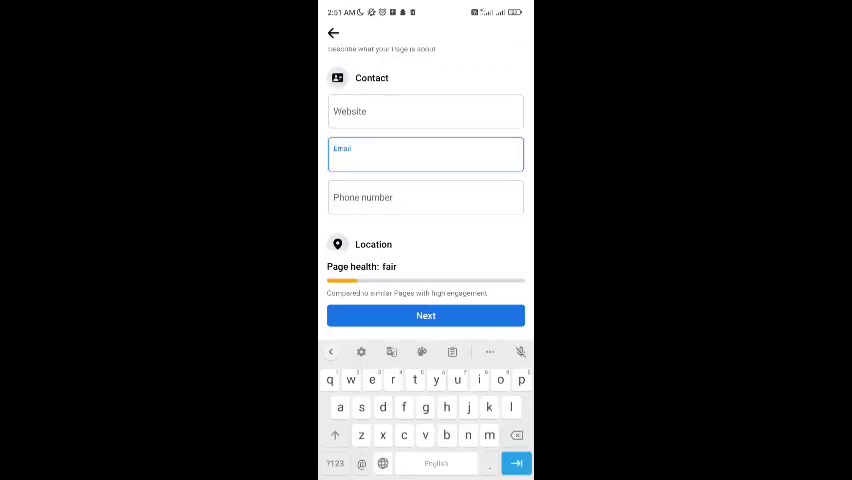
pyautogui.write('dh')
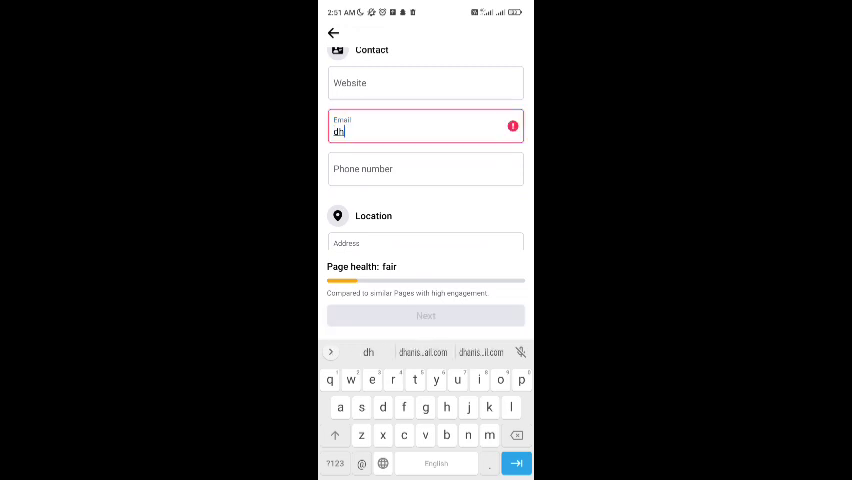
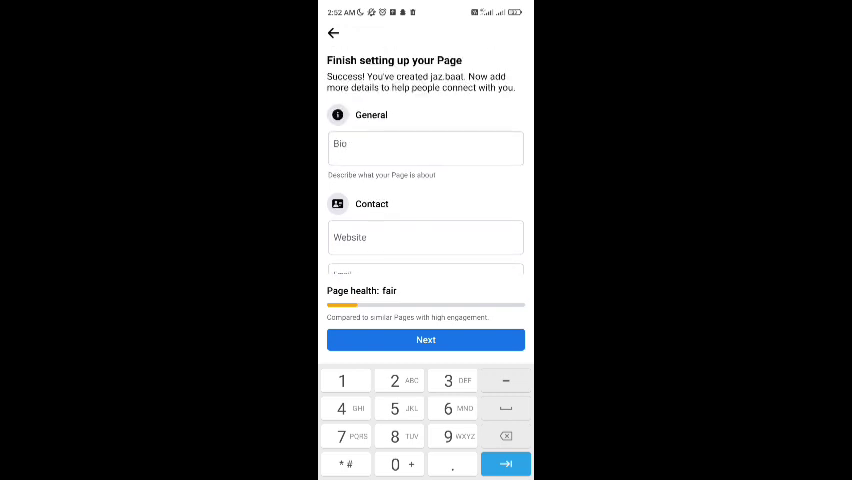
# Step: Start a website entry 'www', mark hours Always Open and save the Page details
pyautogui.click(424, 148)
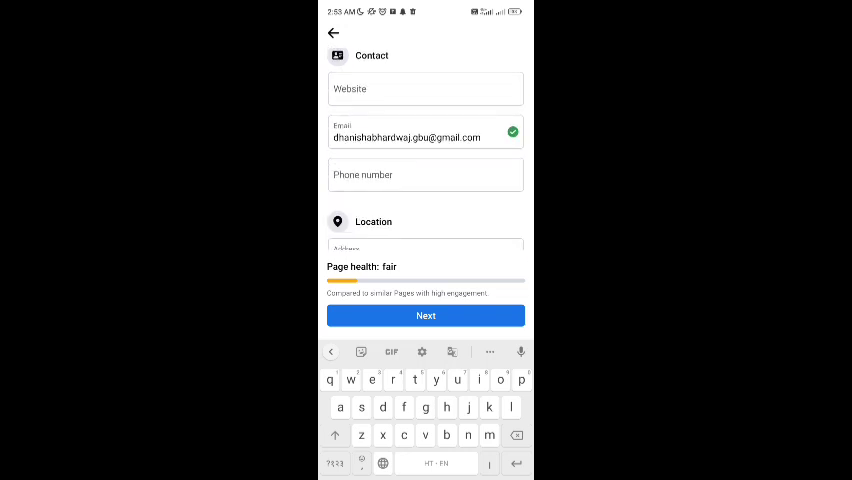
pyautogui.click(424, 88)
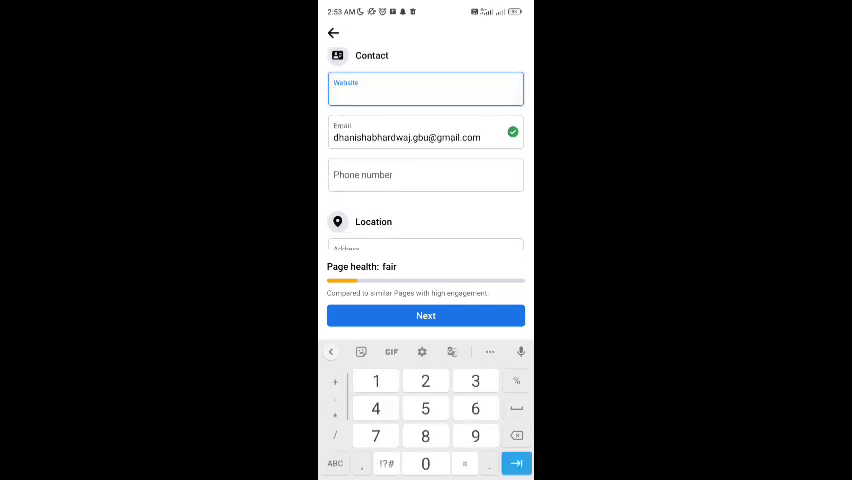
pyautogui.write('www')
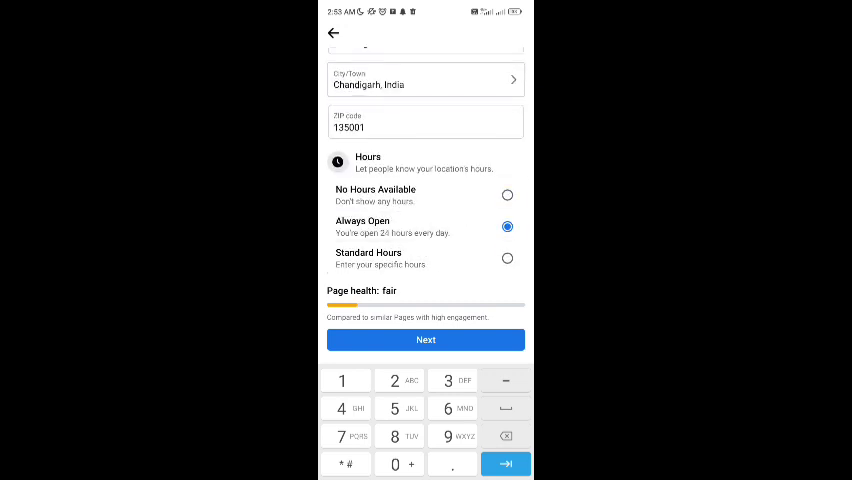
pyautogui.click(424, 340)
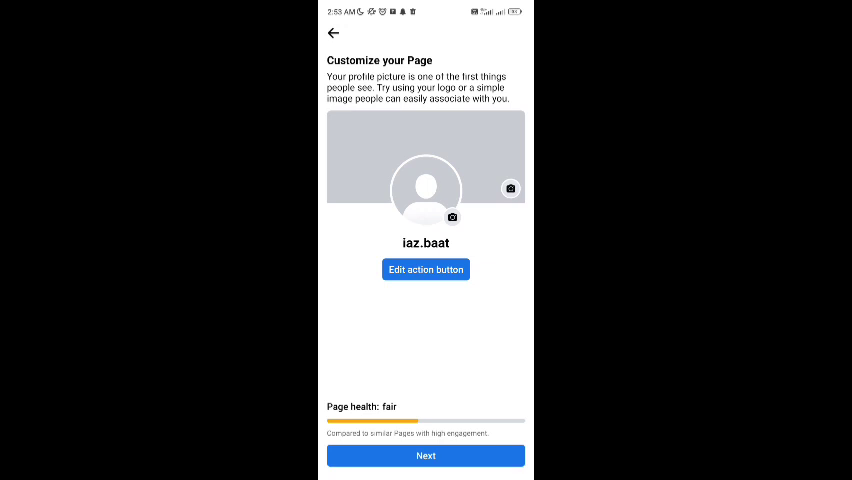
# Step: Make Sign Up the Page's action button and continue past customisation
pyautogui.click(424, 268)
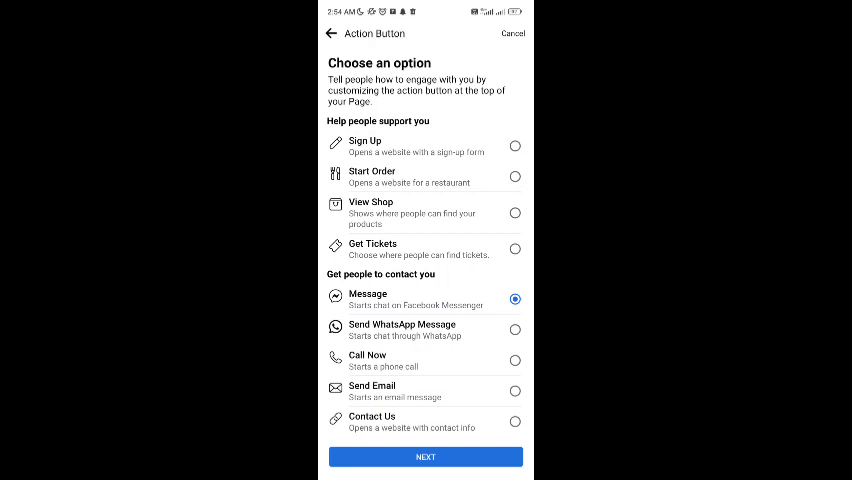
pyautogui.click(516, 144)
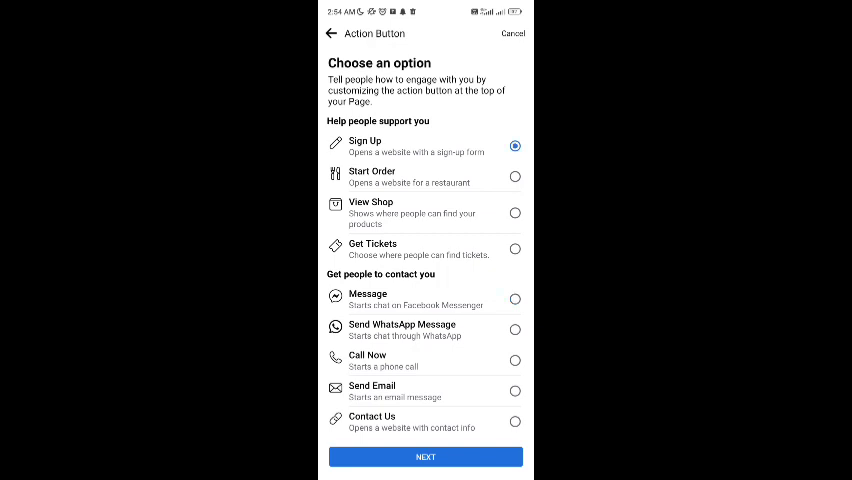
pyautogui.click(368, 298)
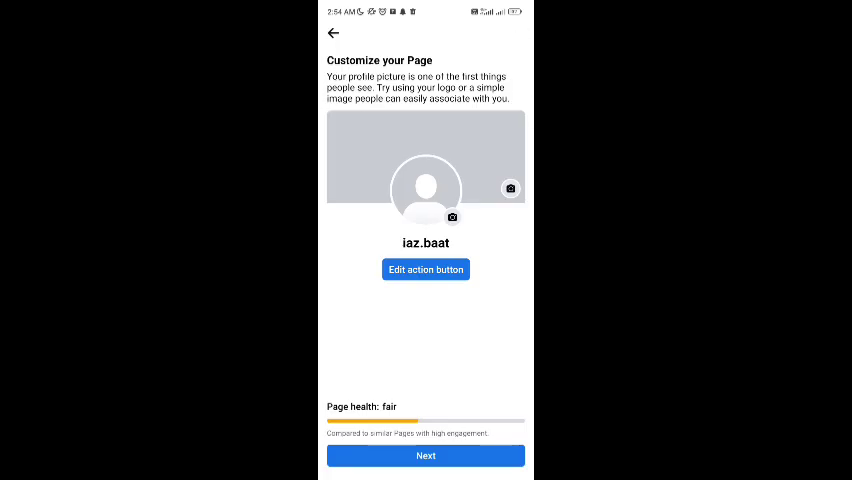
pyautogui.click(424, 456)
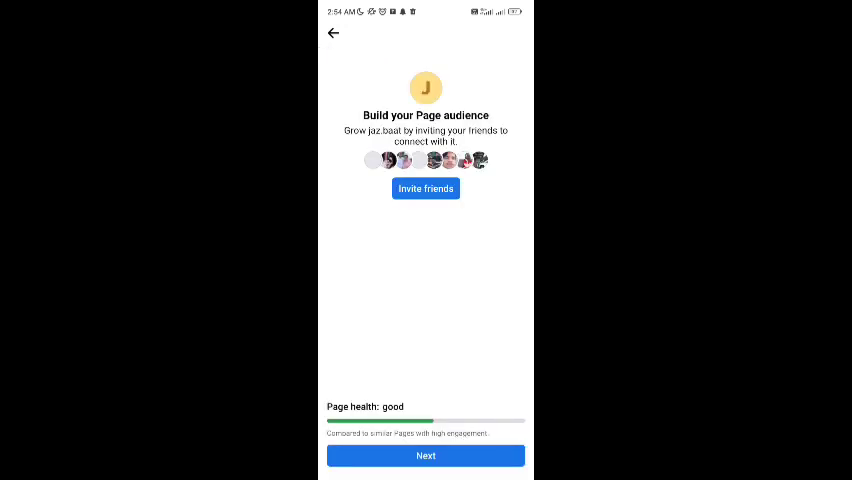
# Step: Skip inviting friends, finish setup and switch into the jaz.baat Page
pyautogui.click(424, 456)
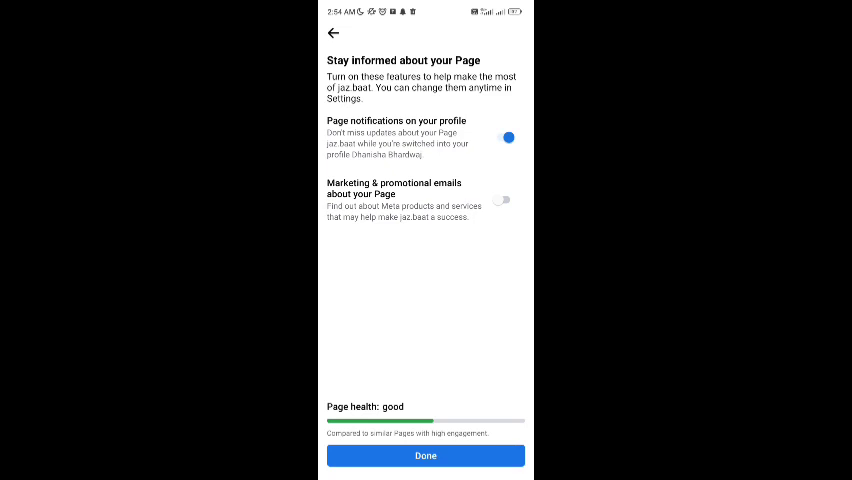
pyautogui.click(424, 456)
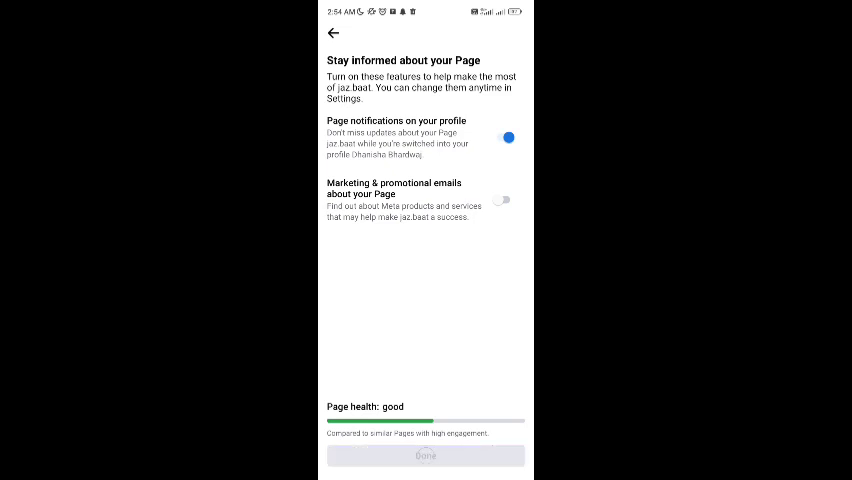
pyautogui.click(424, 456)
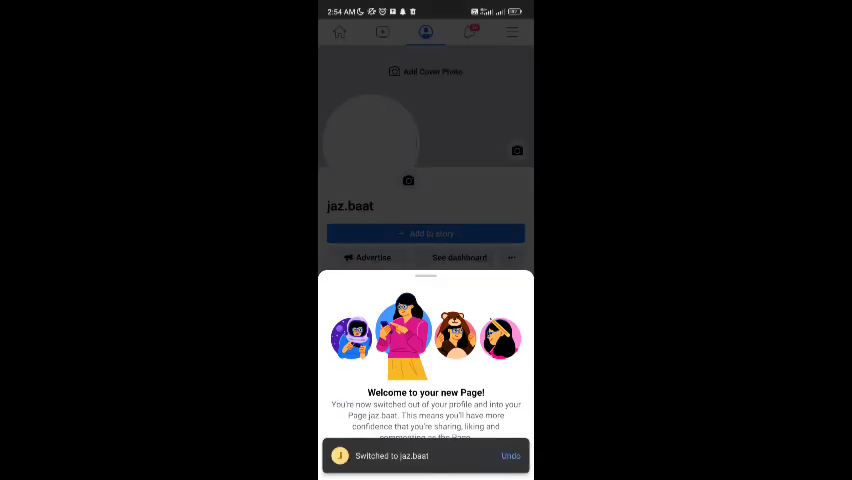